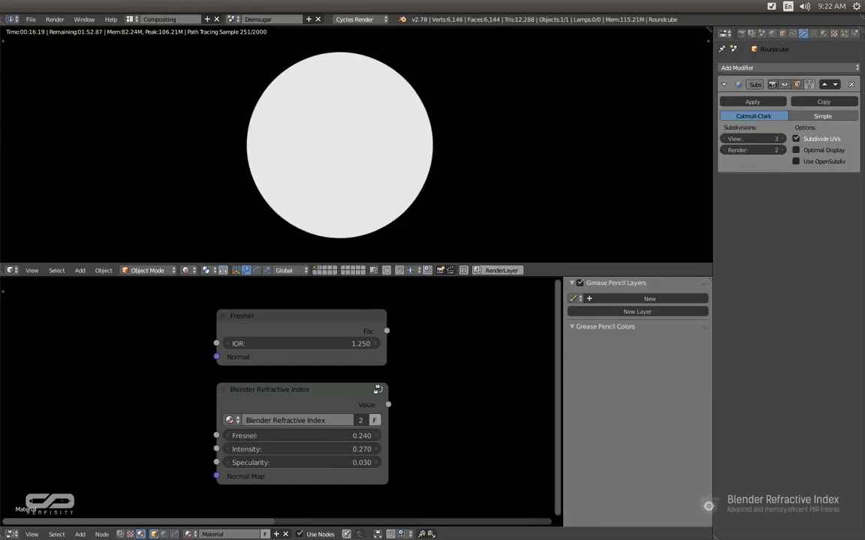
mouse_move(481, 362)
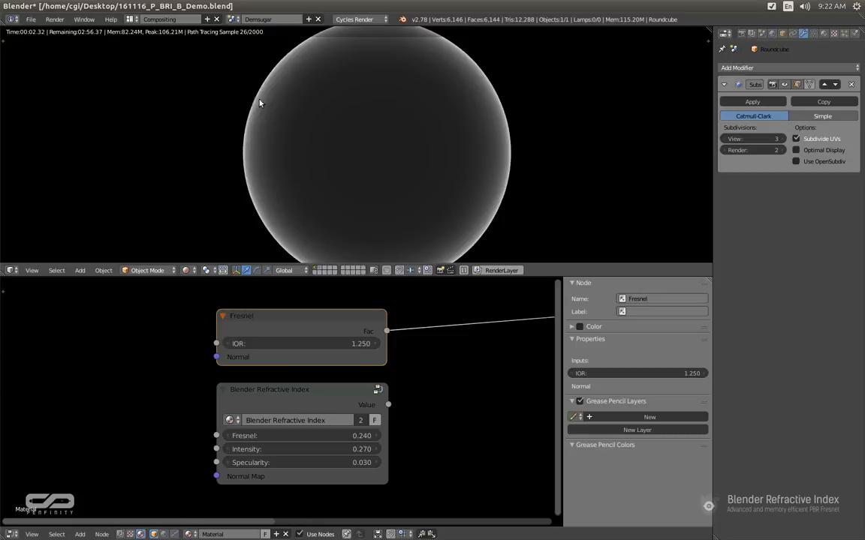
mouse_move(357, 132)
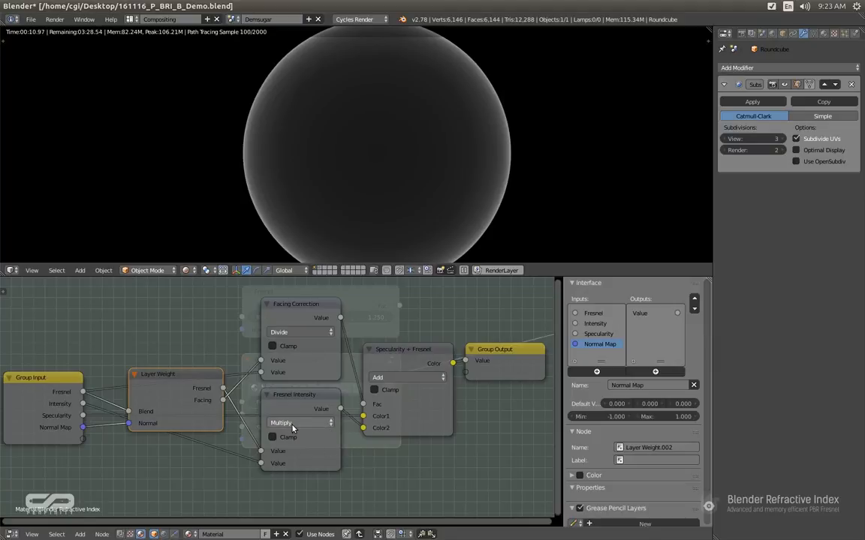
Wire the Blender Refractive Index group's Value output to the sphere's shader output.
left_click(294, 303)
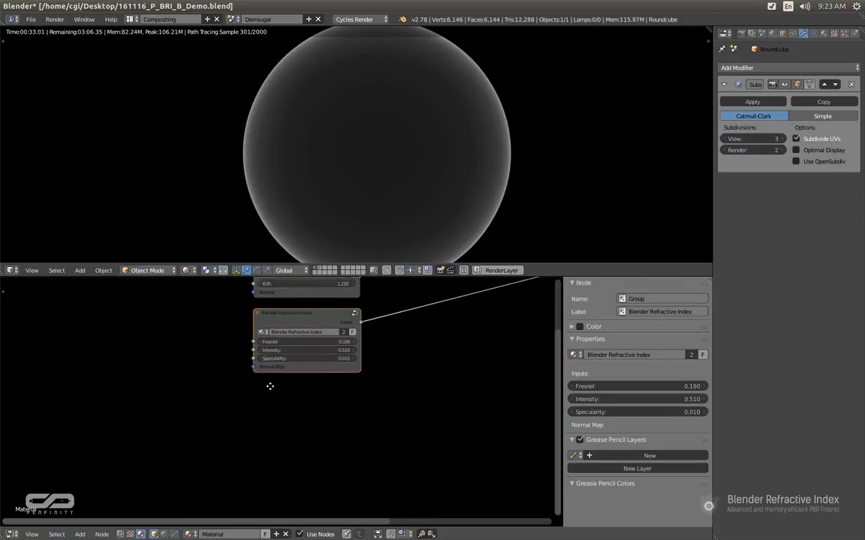
Add a Layer Weight node and a MixRGB colour node set to Add blending.
left_click(237, 416)
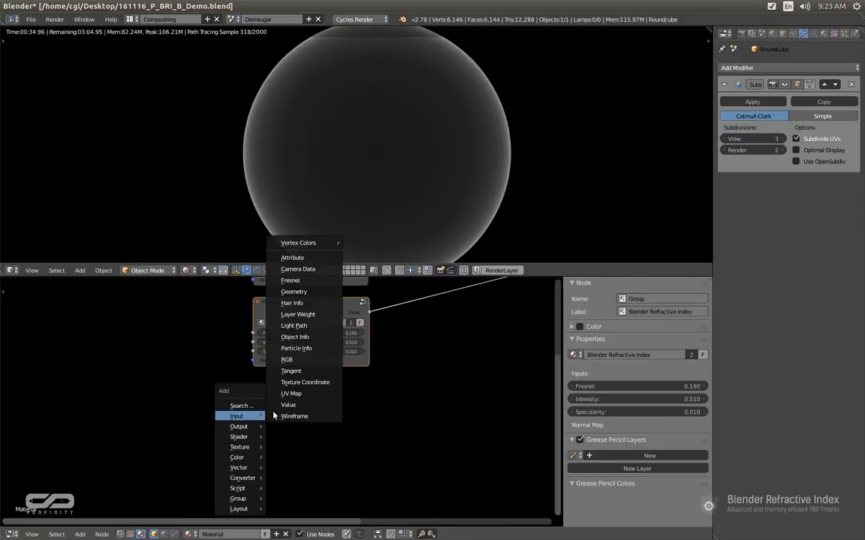
mouse_move(298, 315)
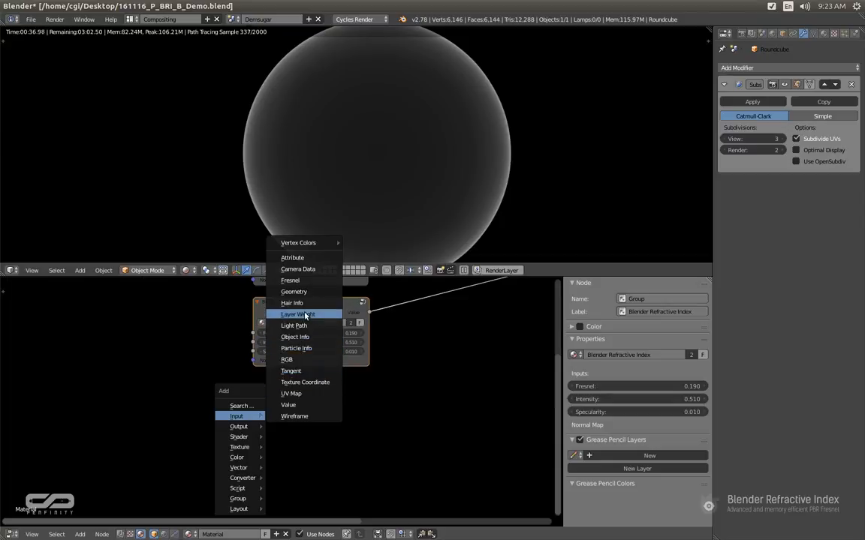
left_click(298, 314)
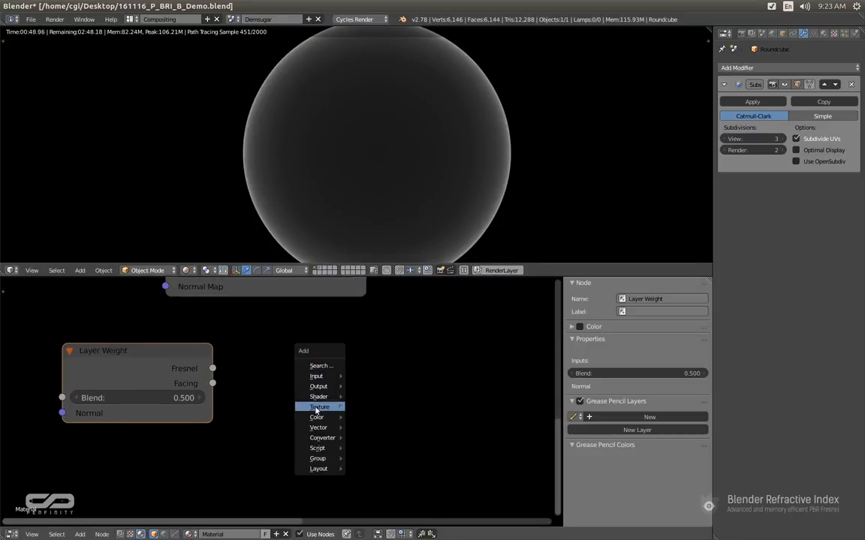
mouse_move(317, 418)
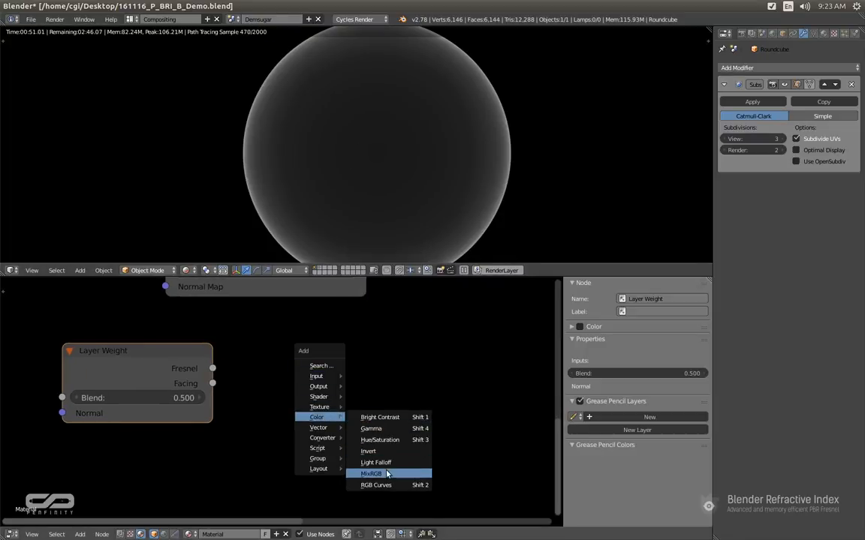
left_click(371, 475)
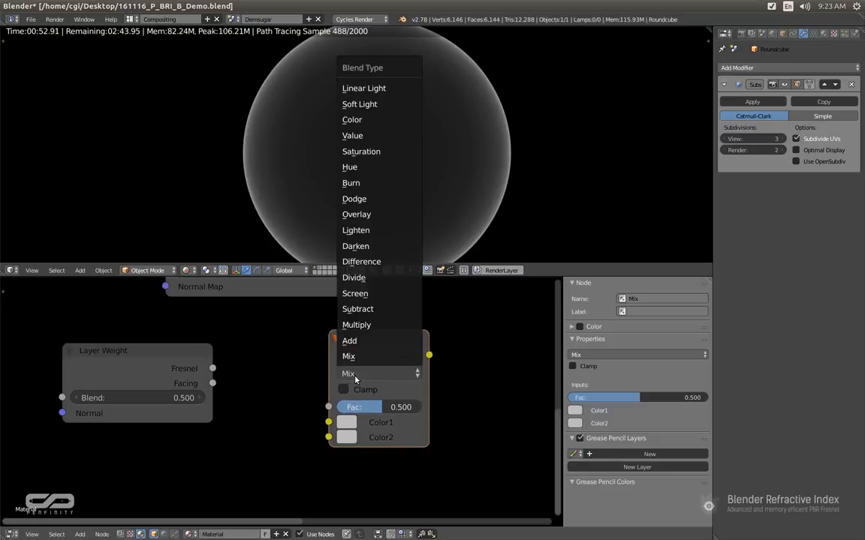
left_click(348, 340)
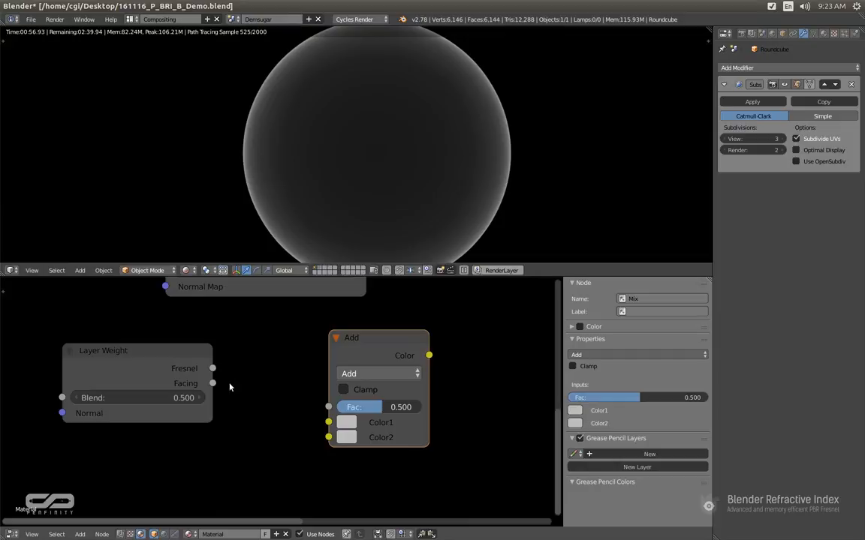
Feed Layer Weight Fresnel into the Add mix's Color2, with black Color1, blend 0.140 and the result wired onward.
left_click_drag(213, 384, 327, 438)
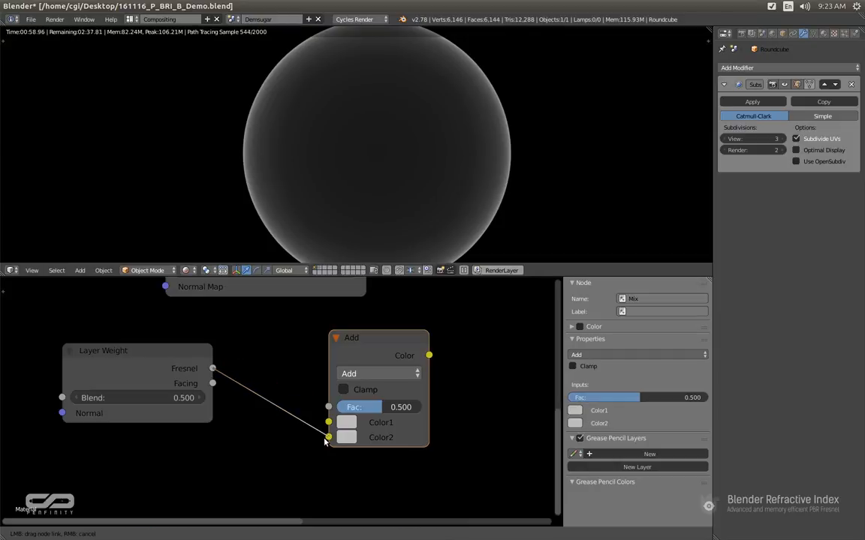
left_click(345, 411)
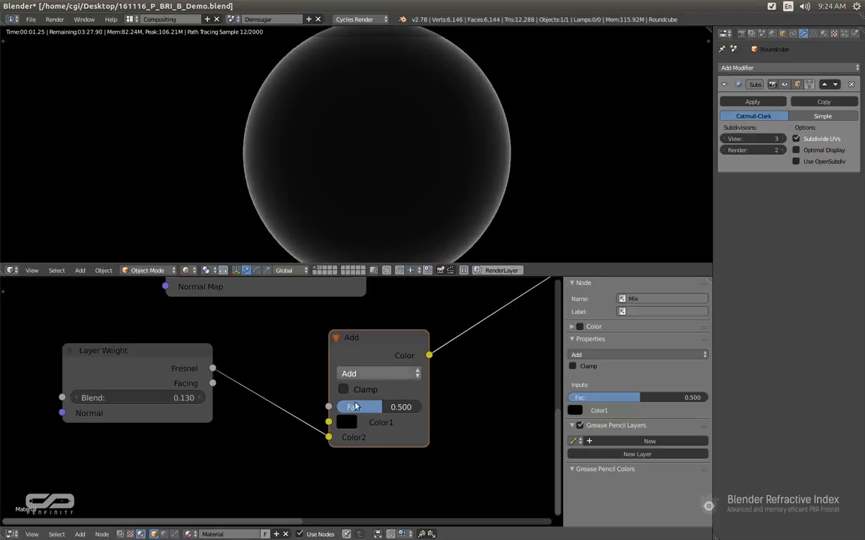
left_click(346, 422)
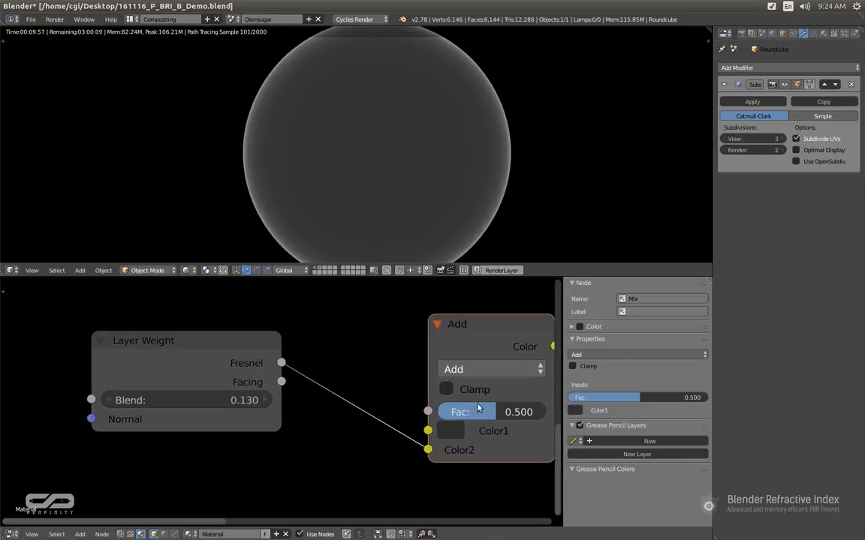
left_click(450, 431)
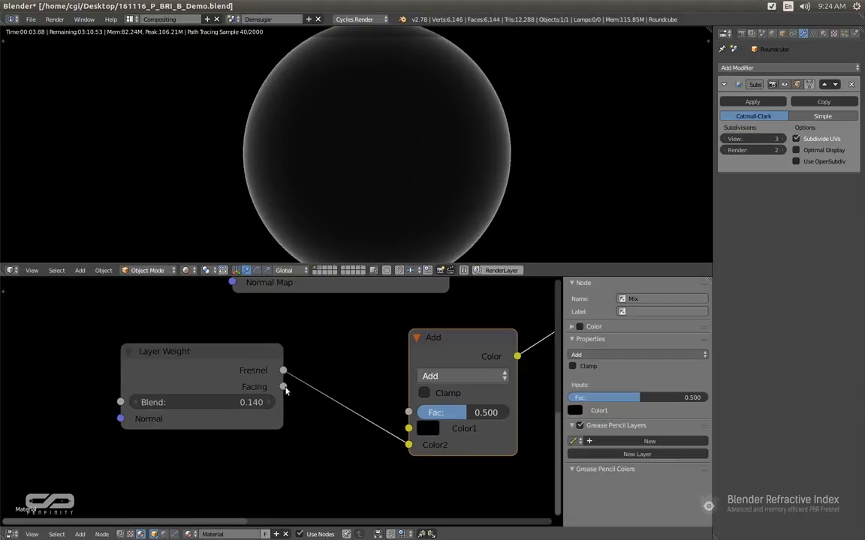
left_click_drag(282, 387, 333, 423)
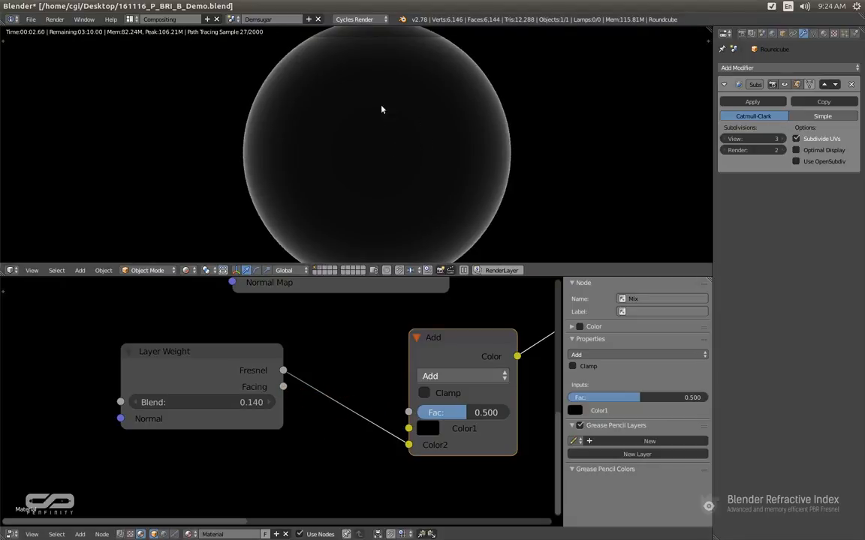
mouse_move(376, 133)
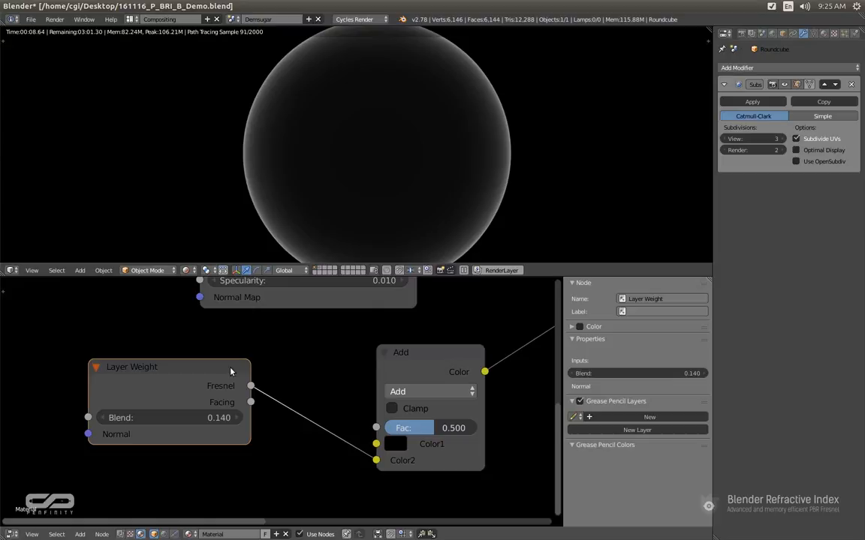
left_click(399, 353)
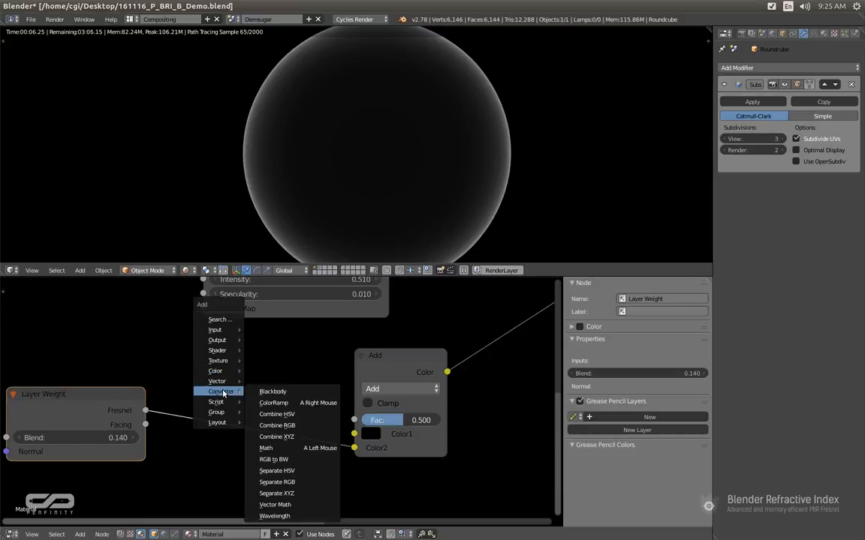
Insert a Math node set to Divide between the Layer Weight Fresnel and the Add mix.
left_click(266, 447)
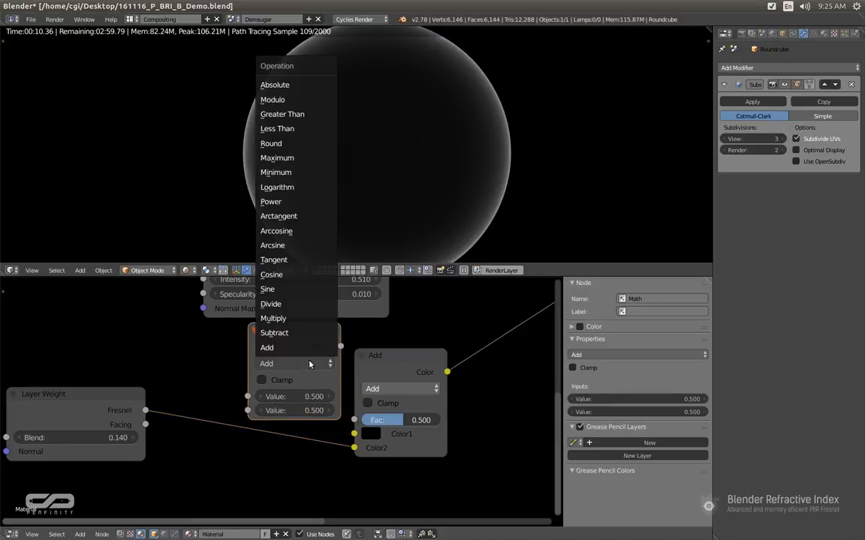
left_click(270, 304)
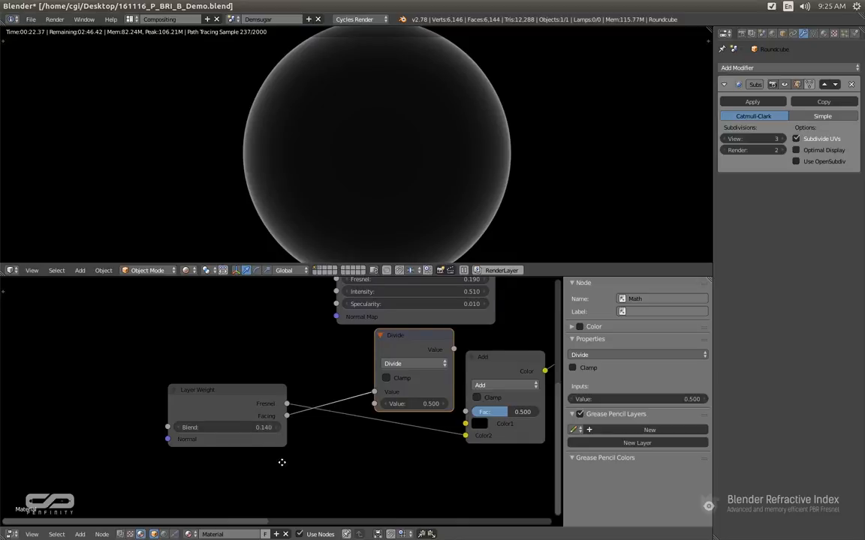
Add a Value node of 0.200 and wire it into the Divide node with the Layer Weight.
left_click(80, 271)
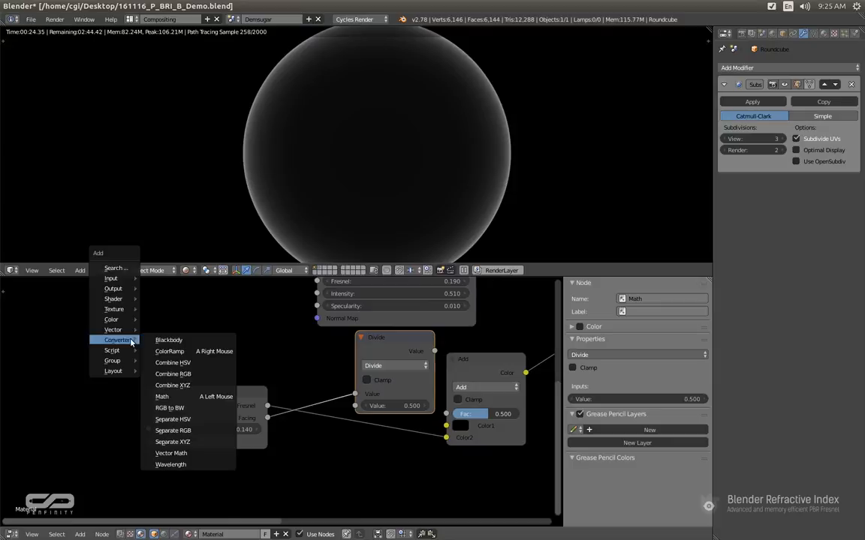
mouse_move(111, 277)
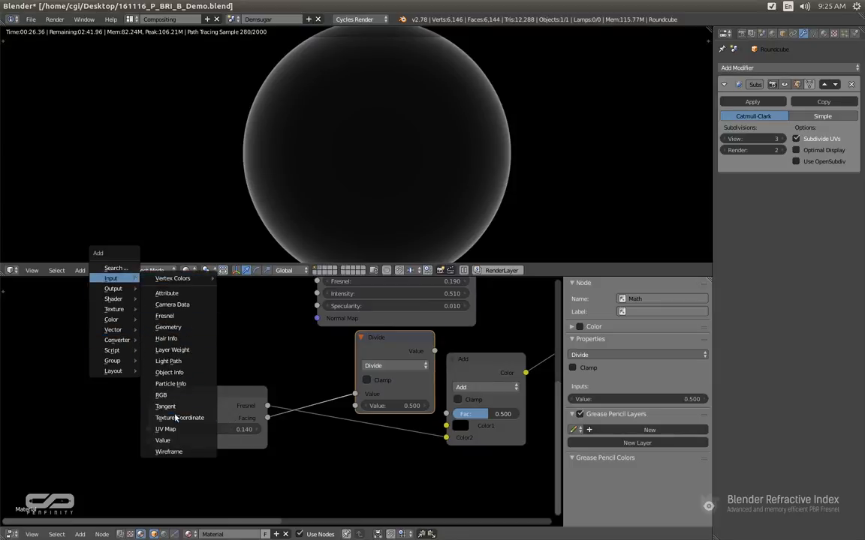
left_click(163, 440)
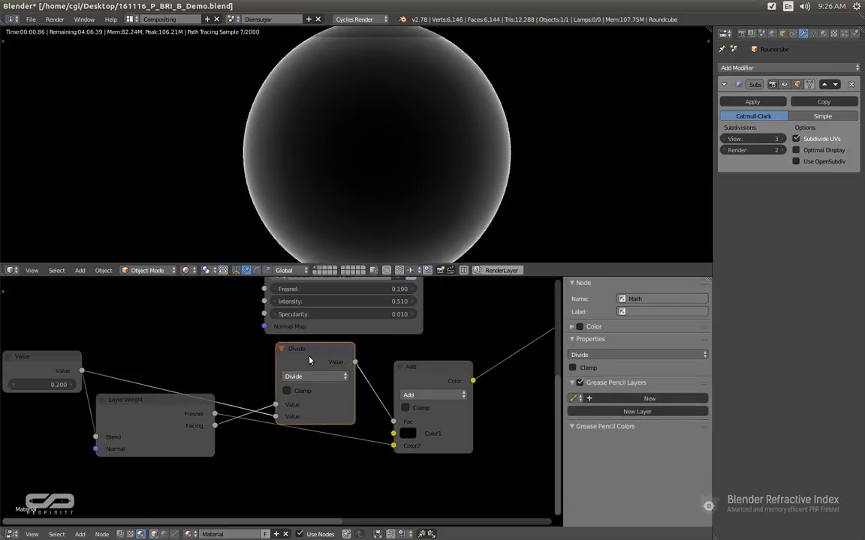
mouse_move(249, 428)
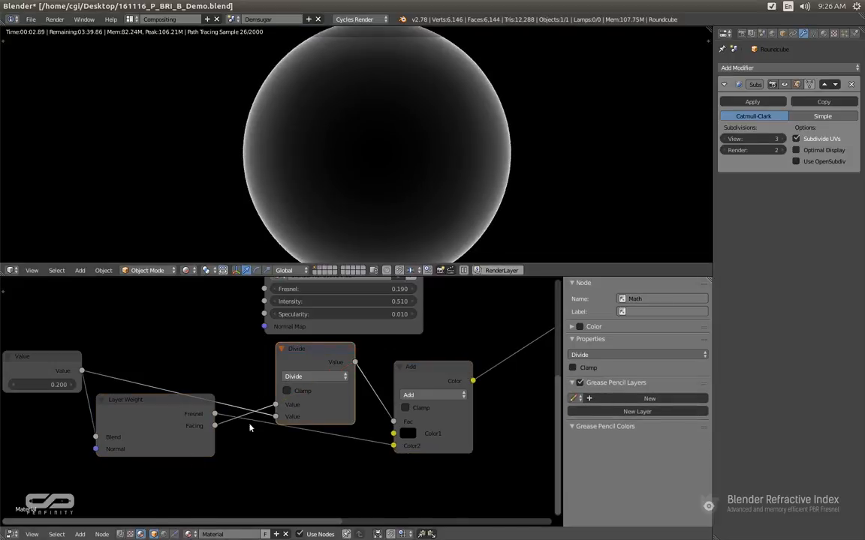
left_click(409, 432)
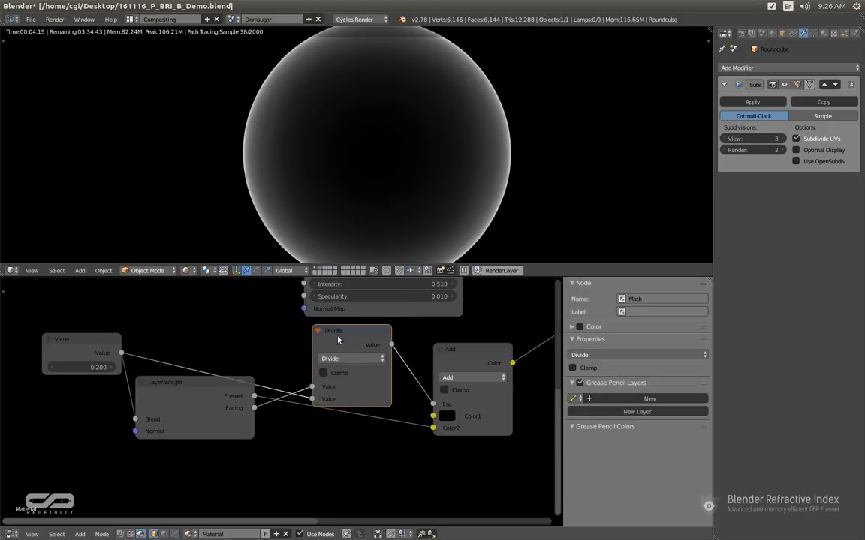
left_click(195, 383)
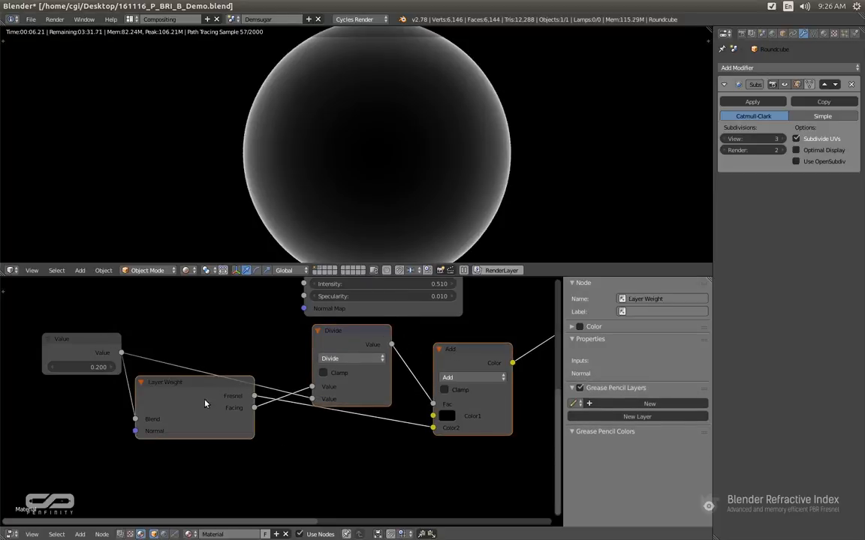
Group the Layer Weight, Divide and Add nodes into a node group exposing two Blend inputs.
left_click(82, 339)
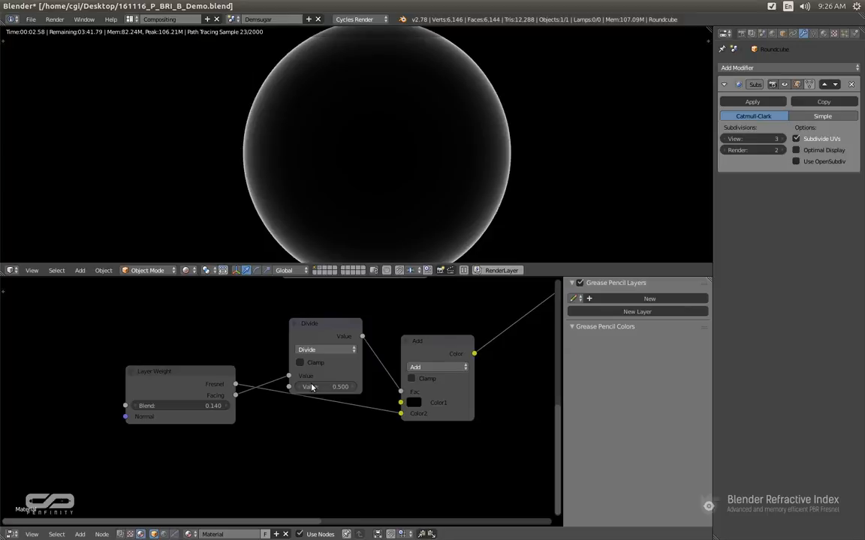
left_click(180, 373)
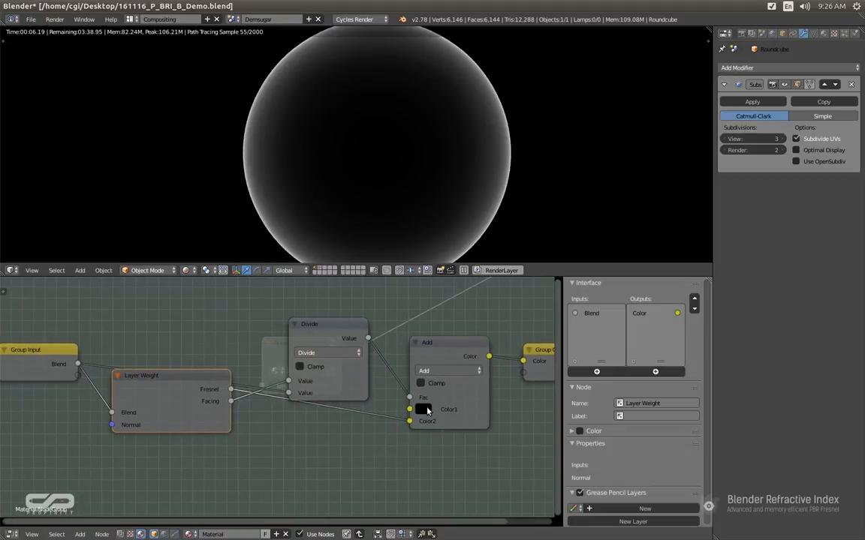
mouse_move(424, 408)
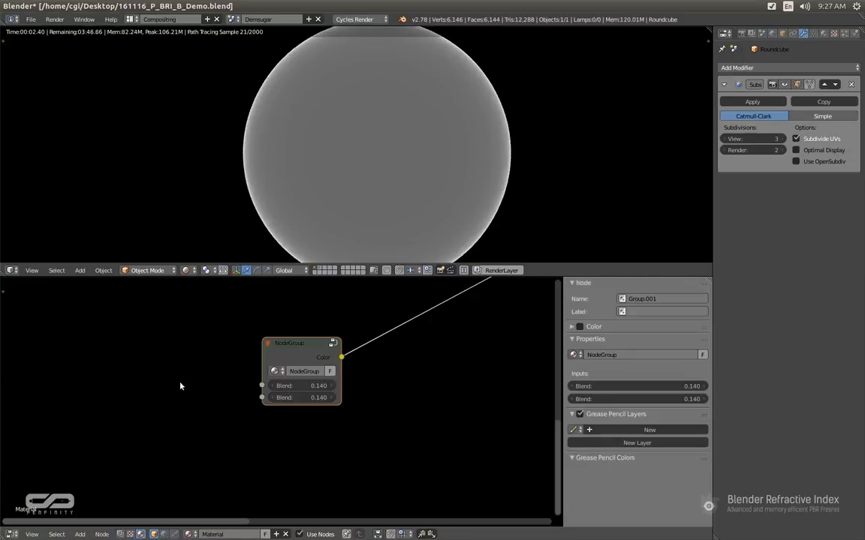
left_click(301, 396)
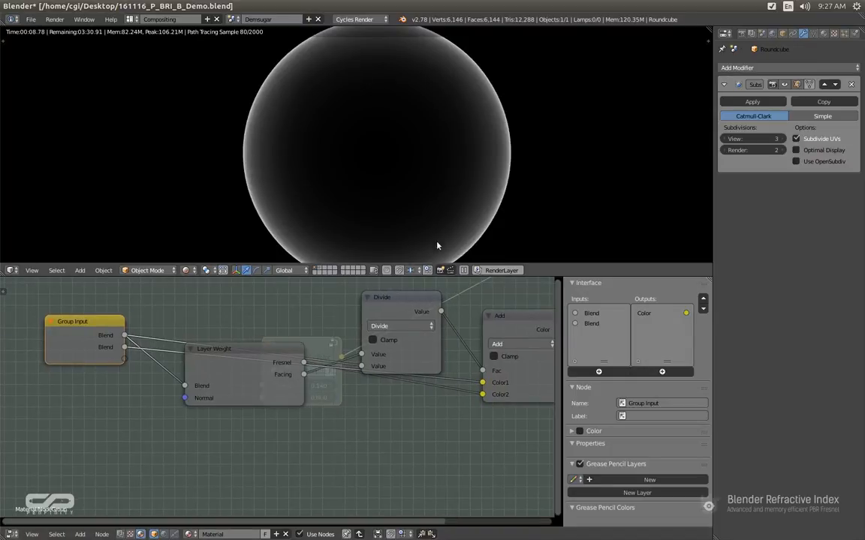
Duplicate the Divide node inside the group and set the copy to Multiply.
left_click(403, 297)
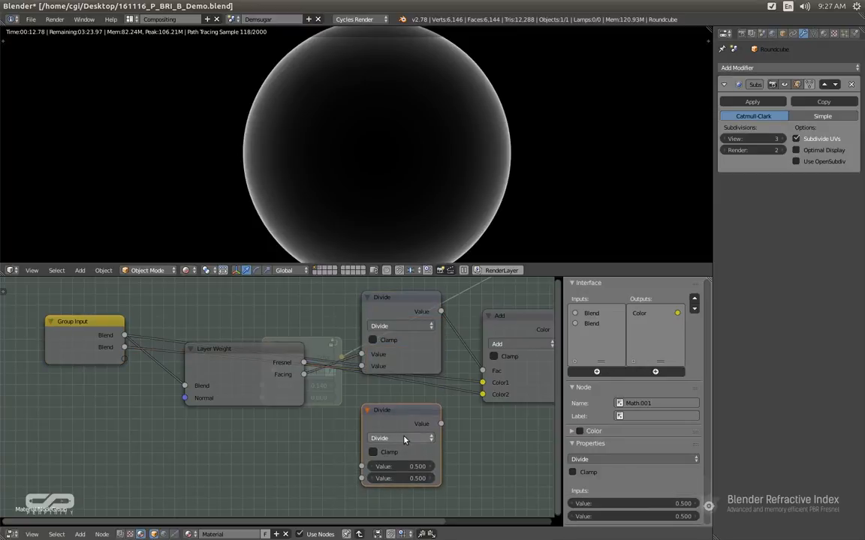
left_click(399, 439)
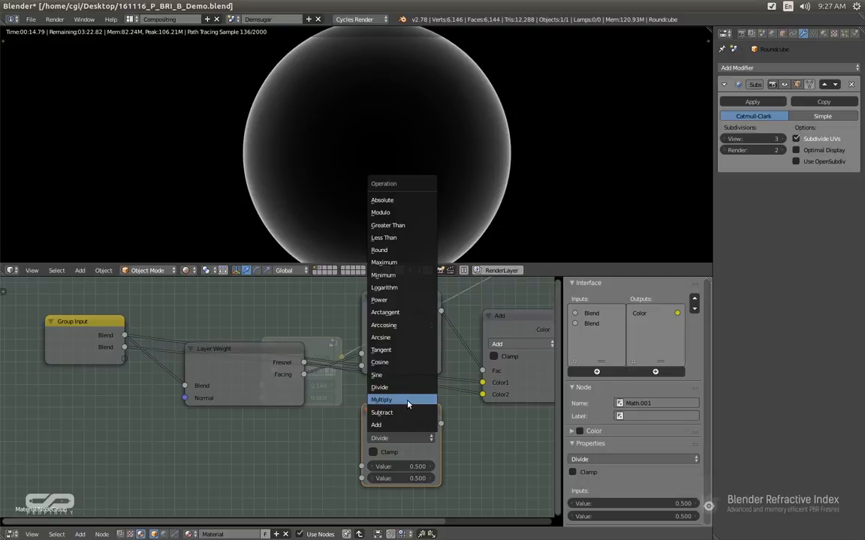
mouse_move(412, 411)
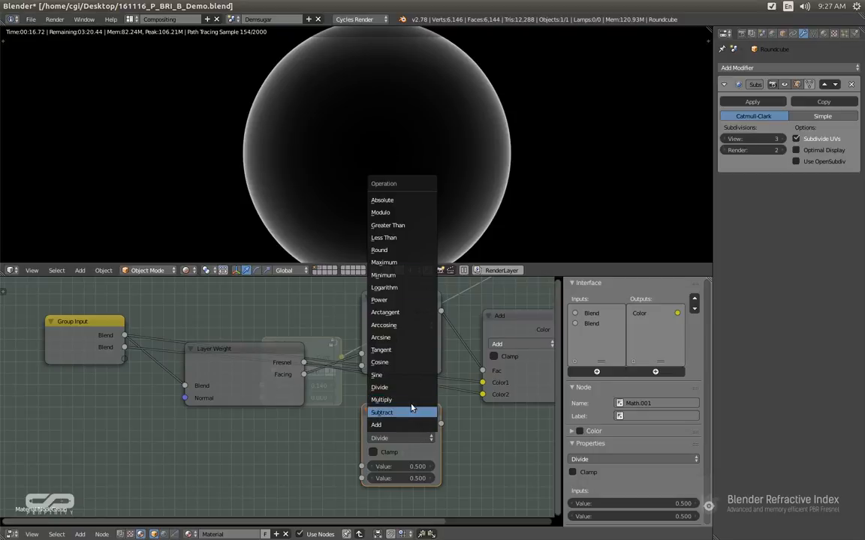
left_click(382, 399)
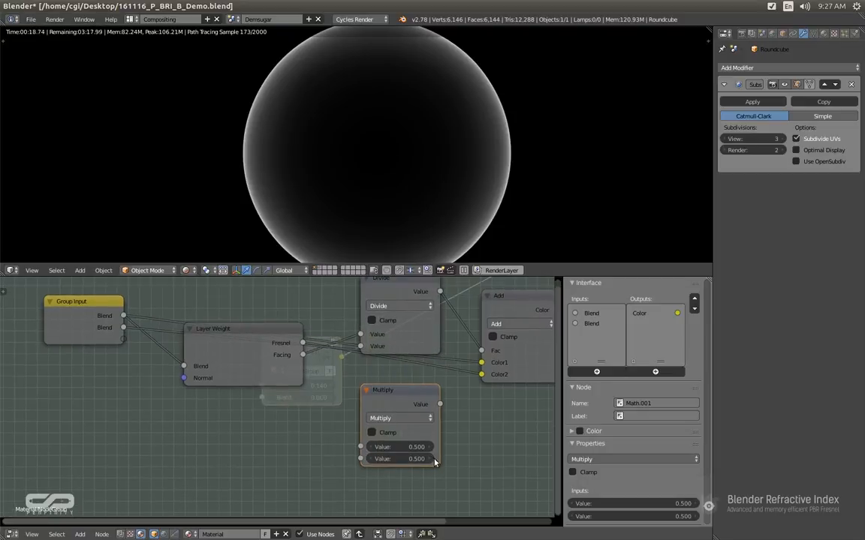
left_click(83, 301)
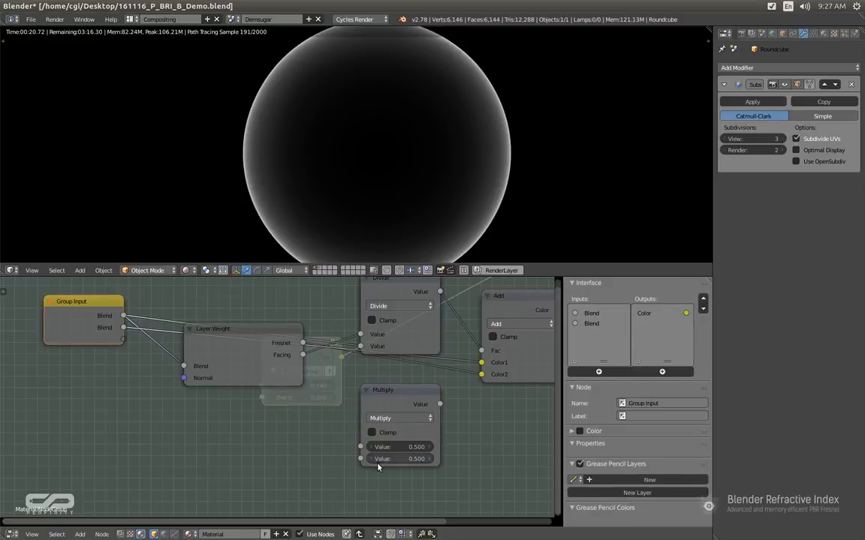
mouse_move(111, 336)
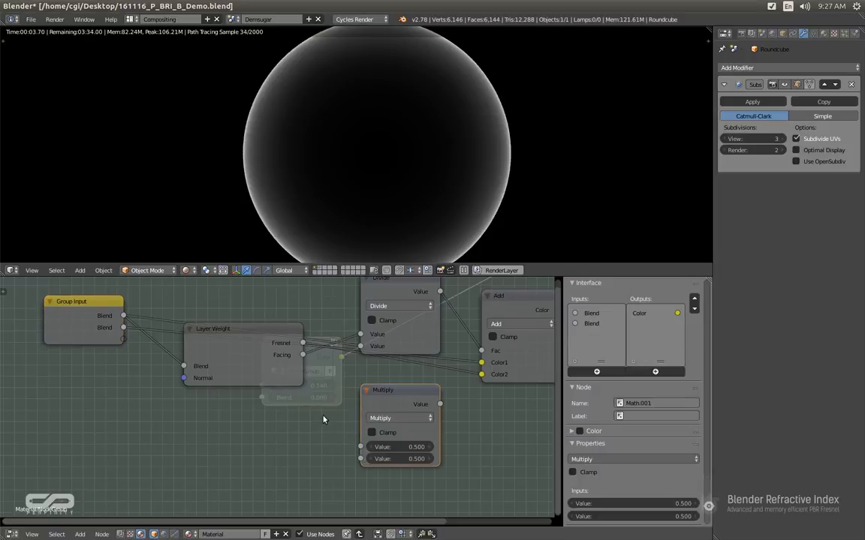
mouse_move(300, 237)
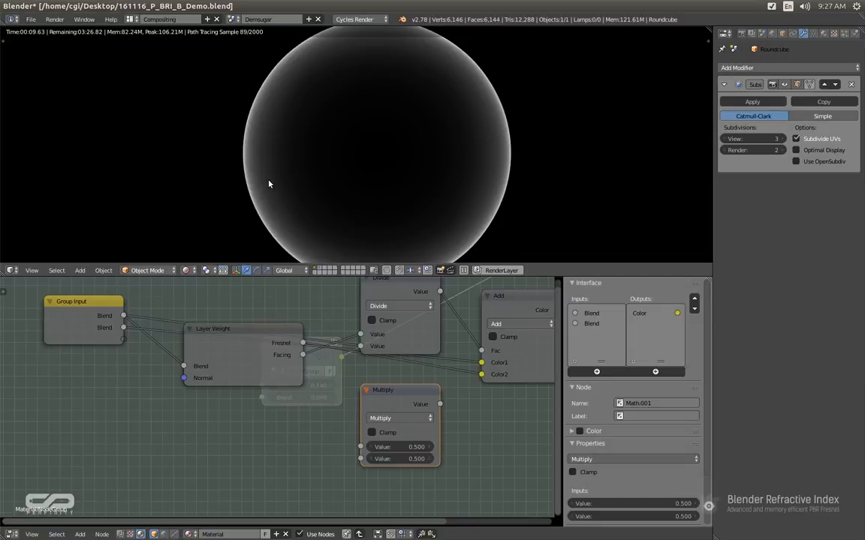
mouse_move(243, 414)
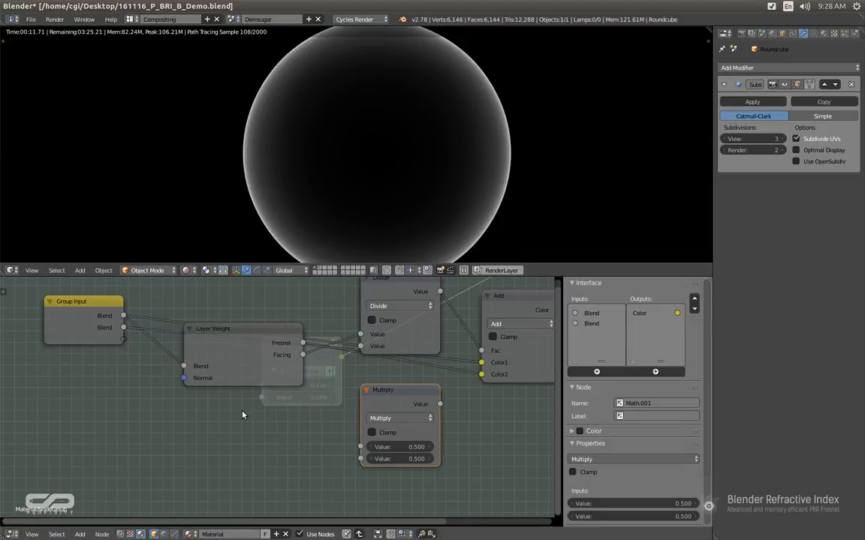
mouse_move(354, 448)
type("2")
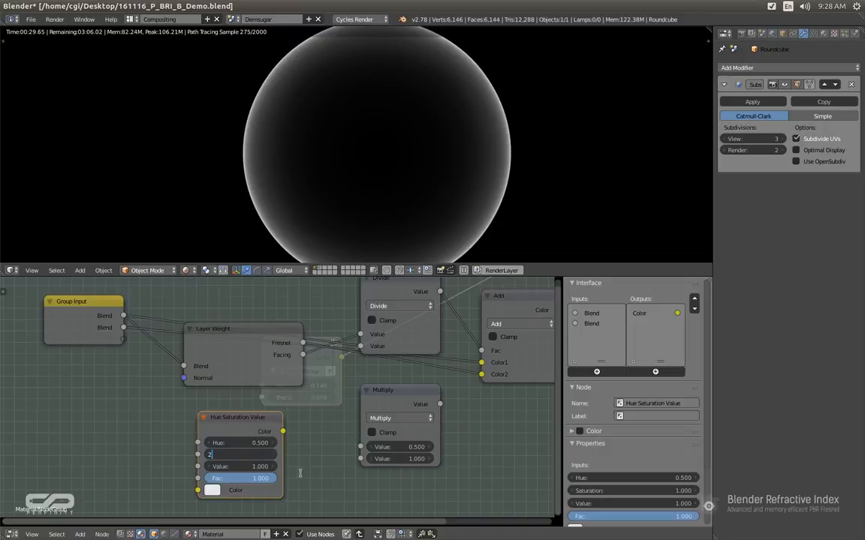
Expose a Saturation input on the group and set the Multiply node's second value to 1.000.
type("0.100")
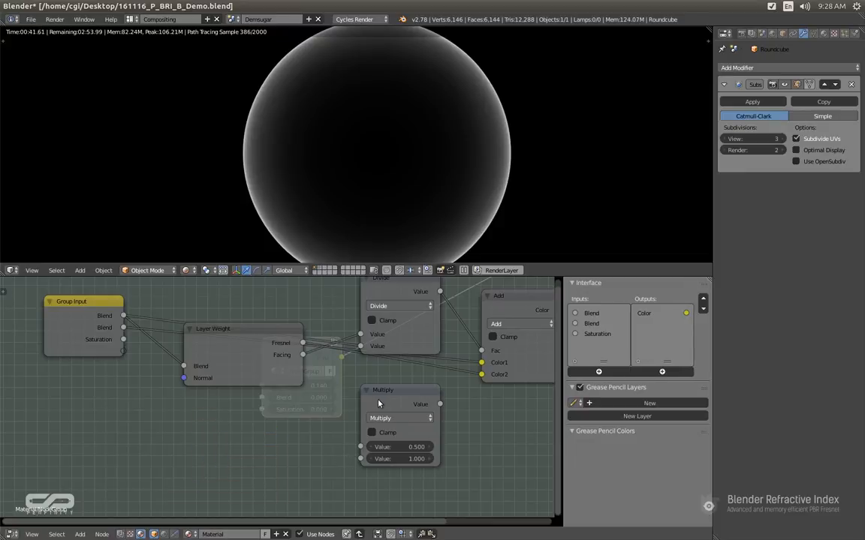
left_click(383, 375)
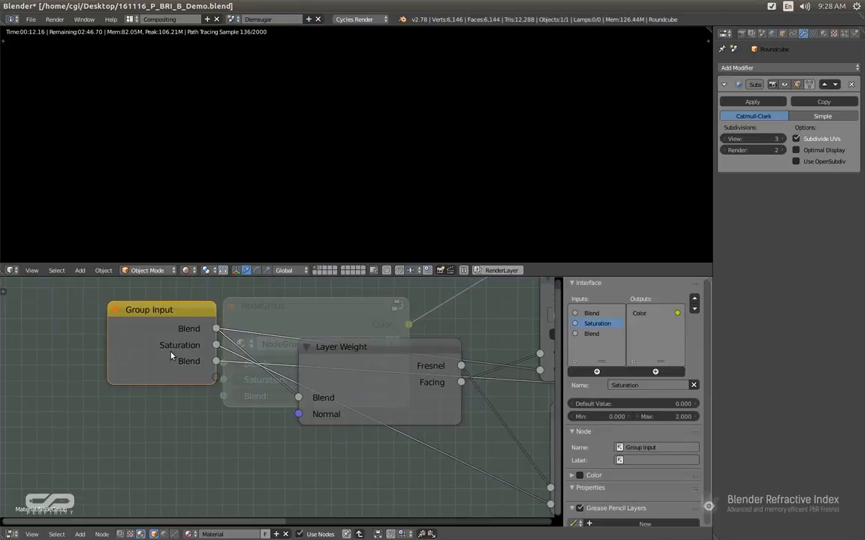
Rename the group inputs to Fresnel, Intensity and Specular.
left_click(649, 385)
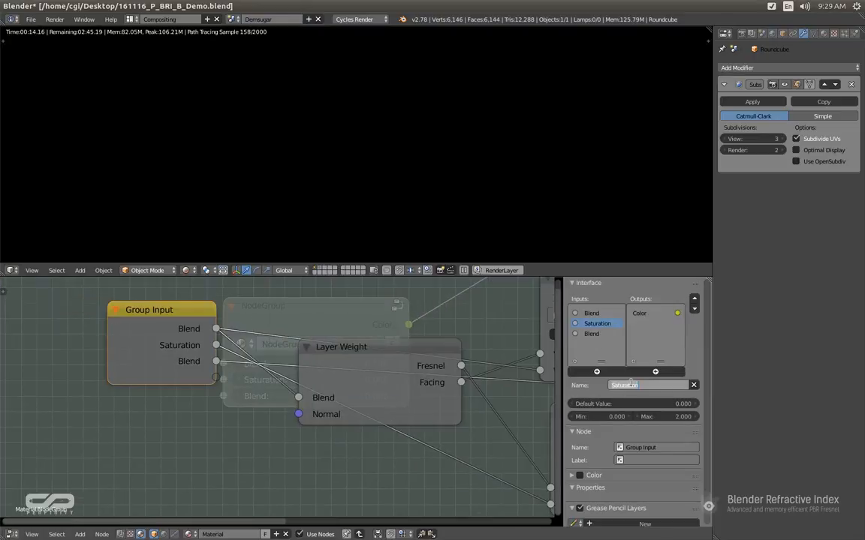
type("INT")
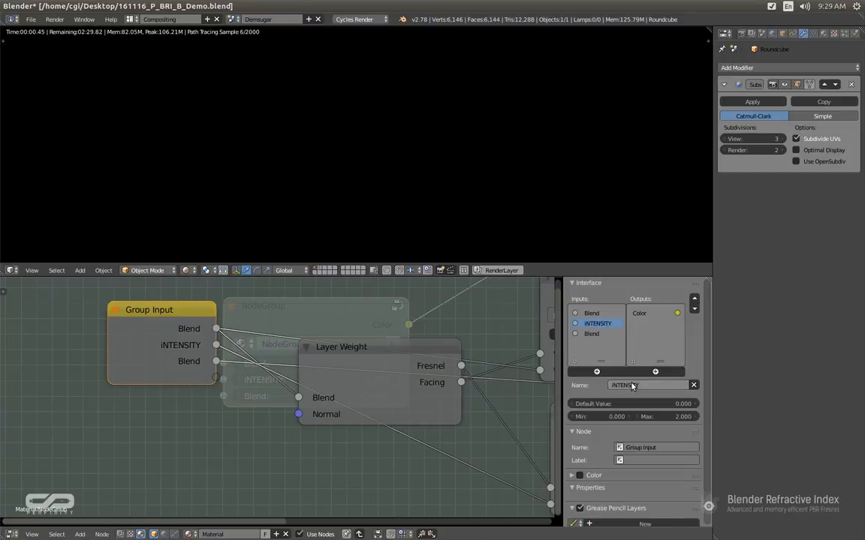
double_click(623, 384)
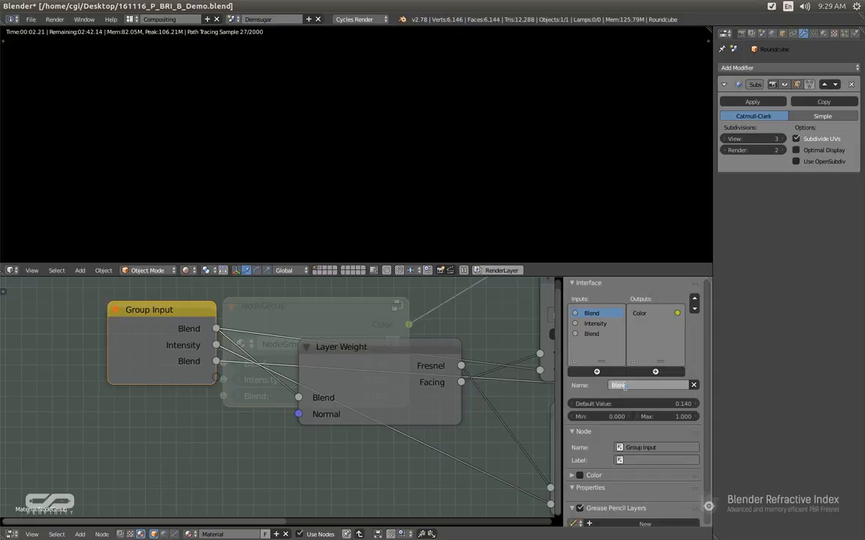
type("Fresnel")
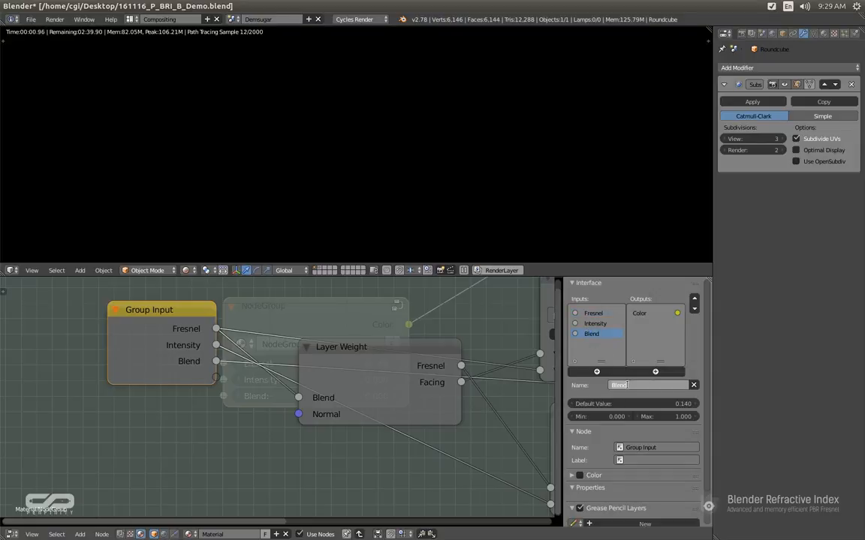
type("Speci")
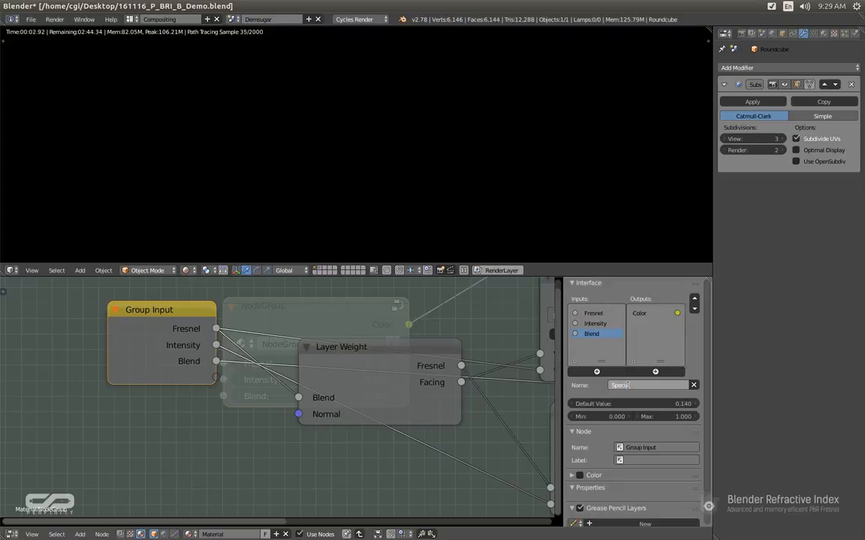
type("Specular")
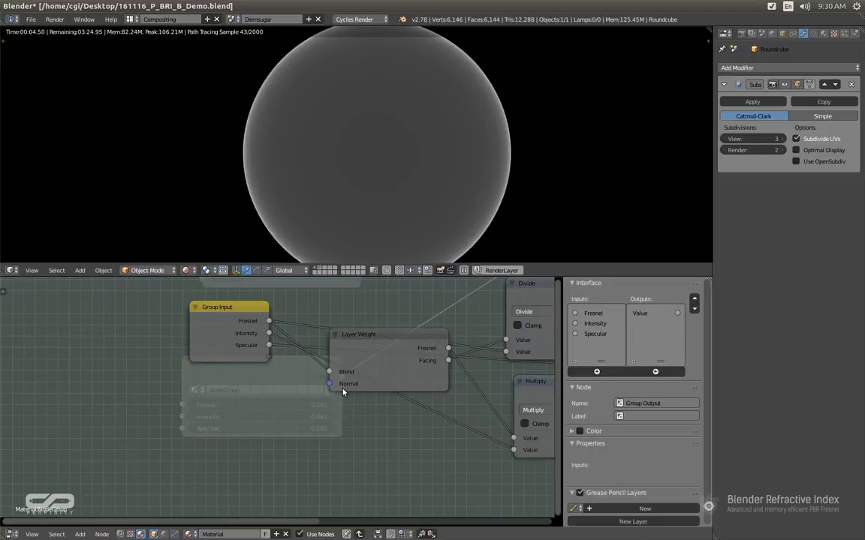
mouse_move(342, 389)
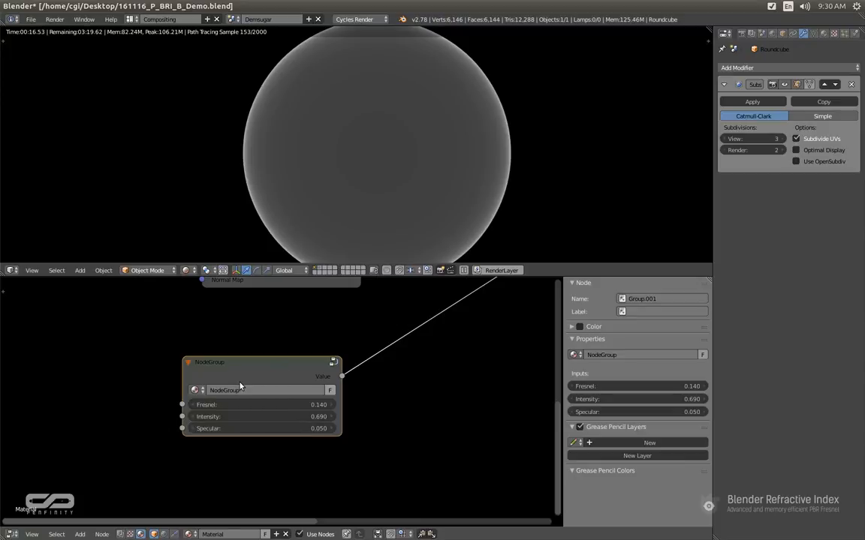
mouse_move(241, 391)
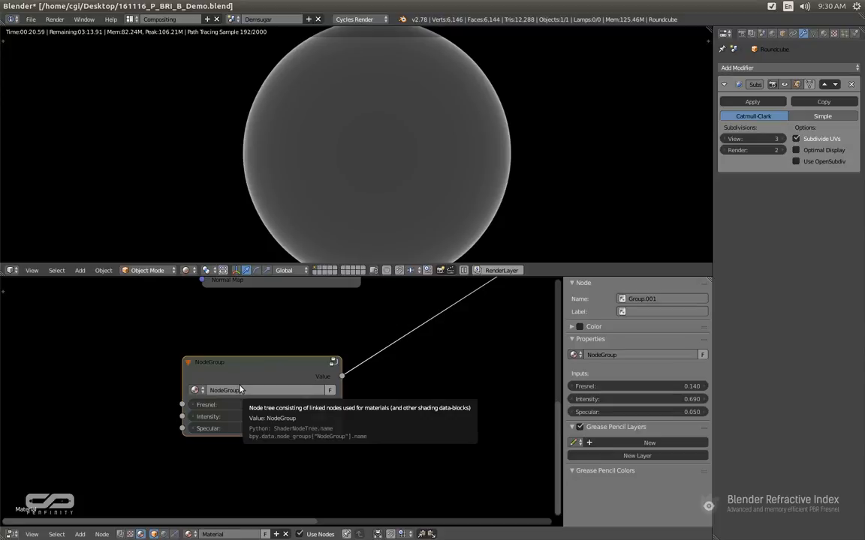
mouse_move(393, 432)
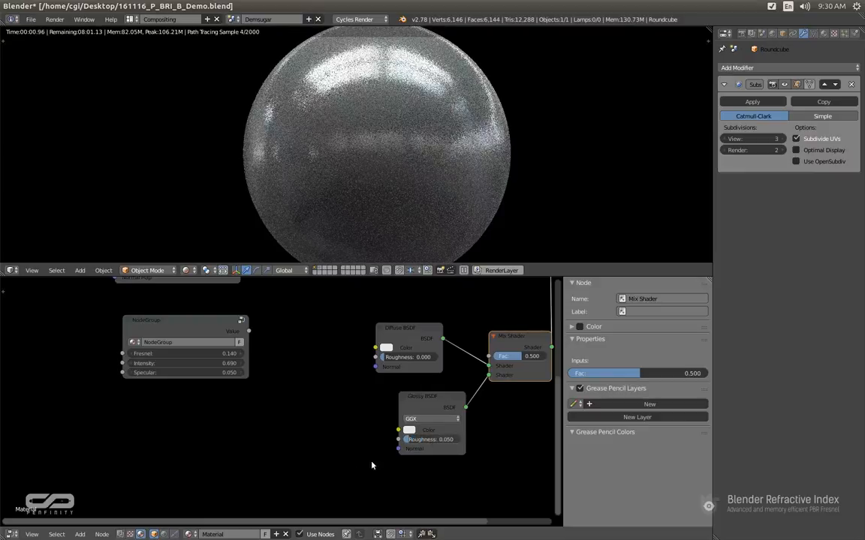
Set the Glossy BSDF to GGX with near-zero roughness and drive the Mix Shader Fac from the group's Value.
left_click(386, 348)
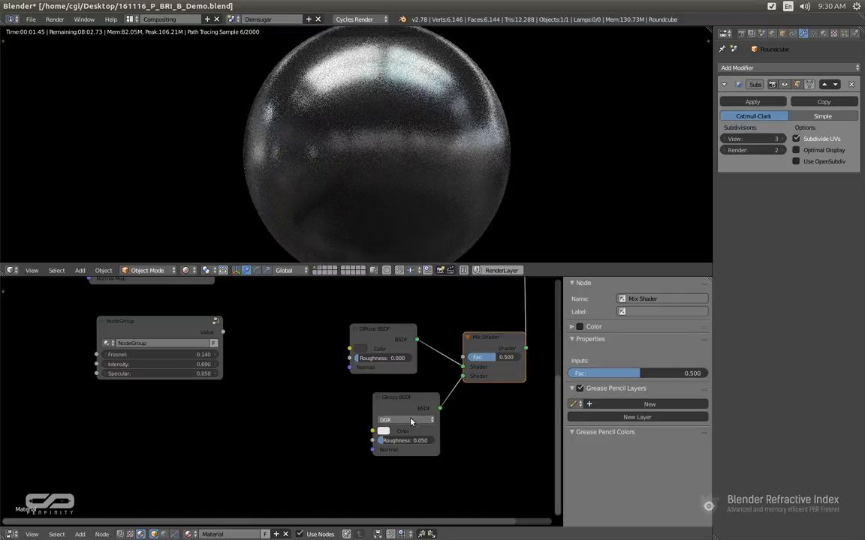
left_click(405, 441)
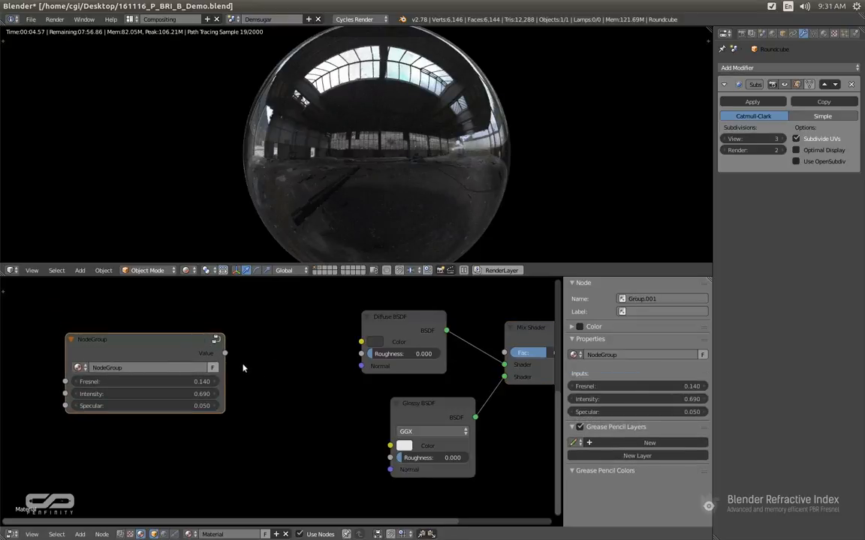
left_click_drag(225, 353, 503, 354)
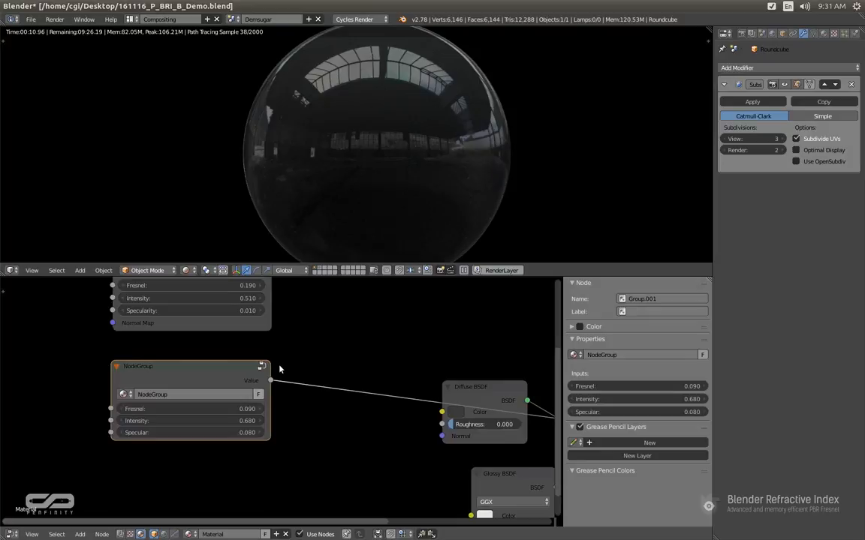
mouse_move(279, 377)
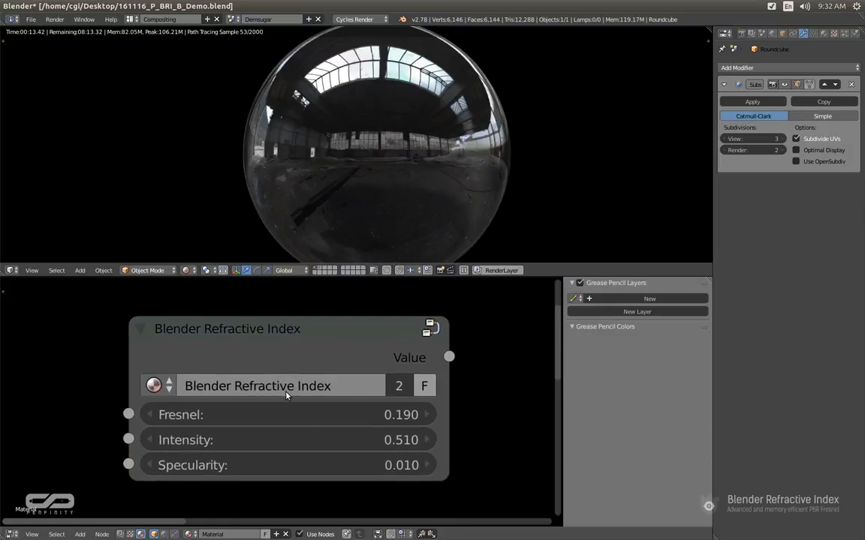
mouse_move(285, 386)
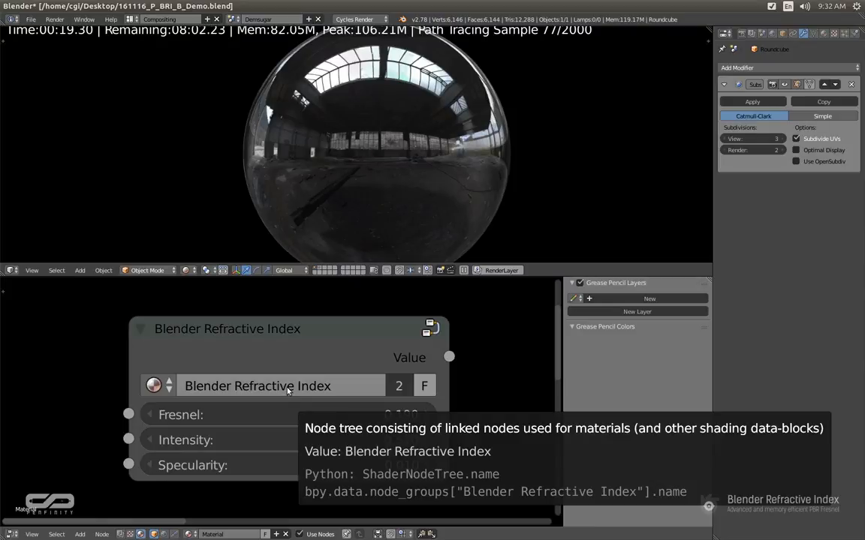
mouse_move(348, 300)
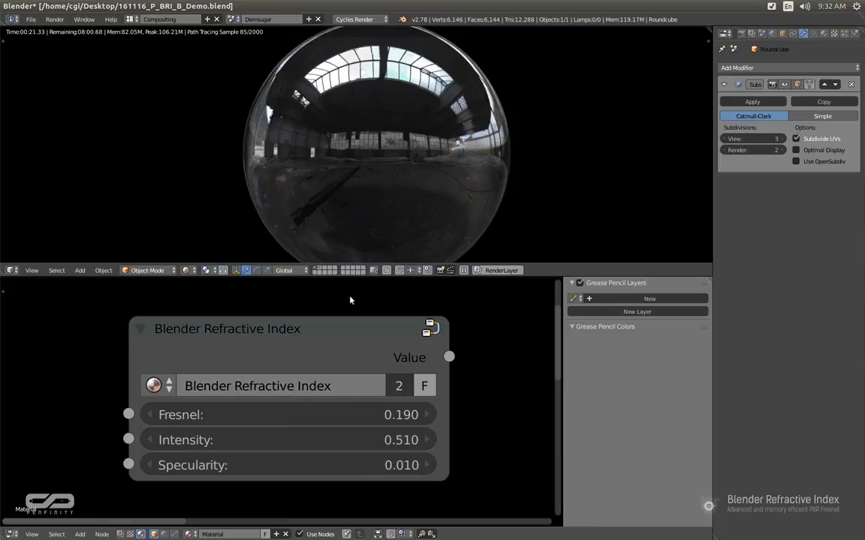